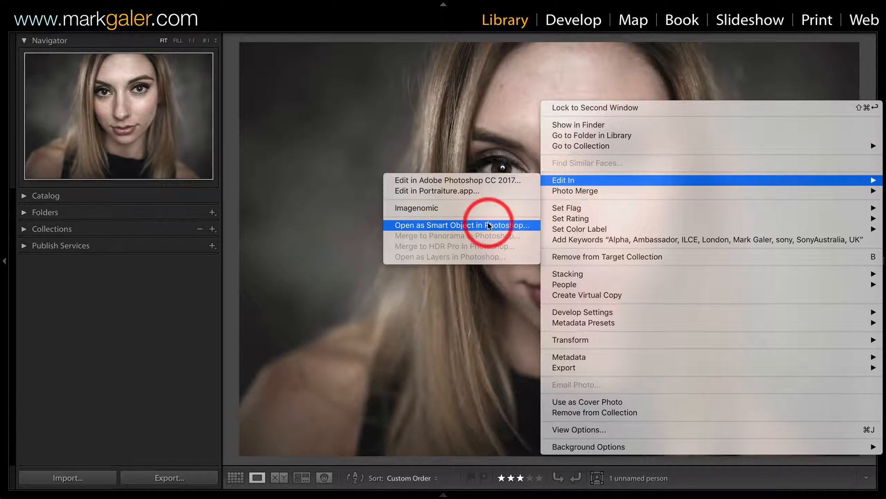
Open the Lightroom portrait in Photoshop as the smart object layer Bianca
click(461, 225)
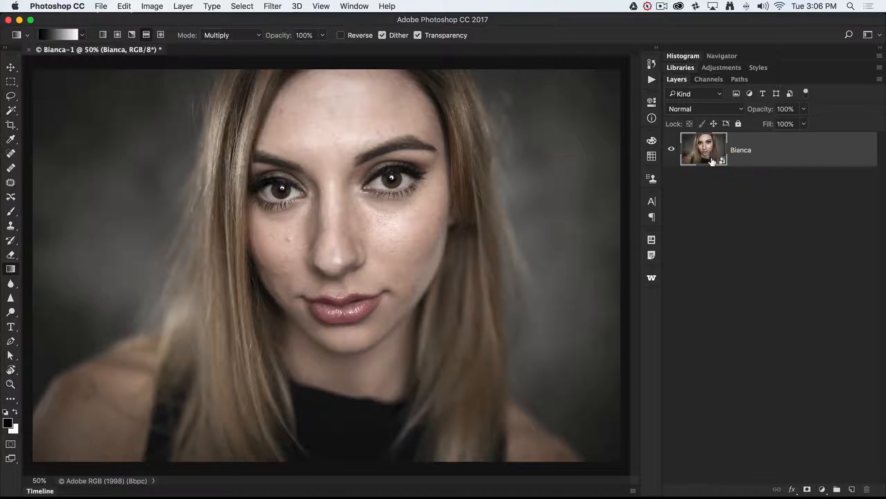
mouse_move(703, 149)
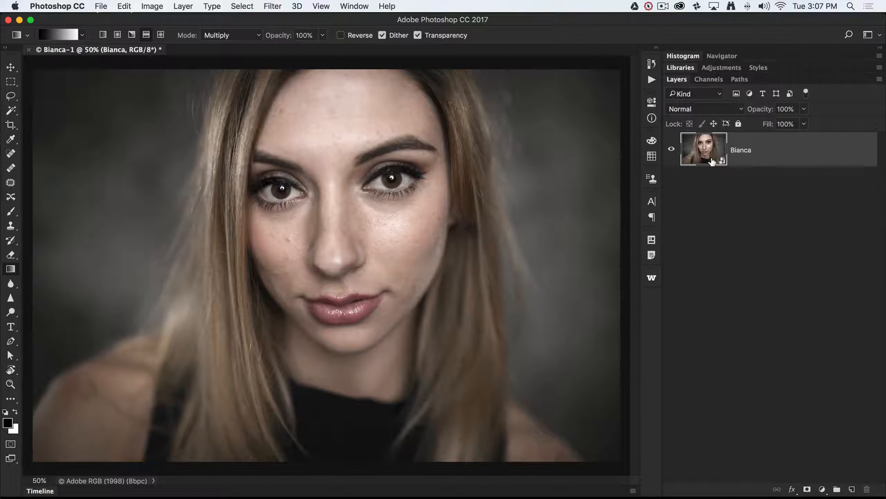
Run Filter > Imagenomic > Portraiture on the Bianca smart object
click(272, 6)
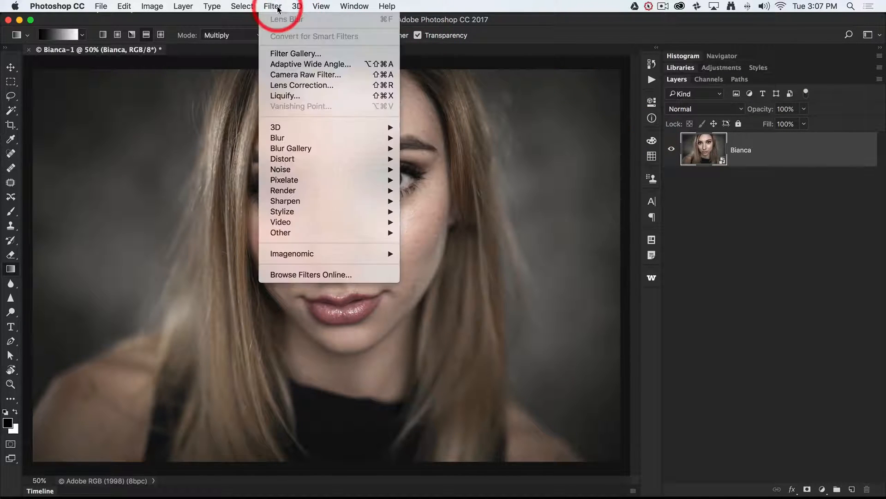
mouse_move(281, 232)
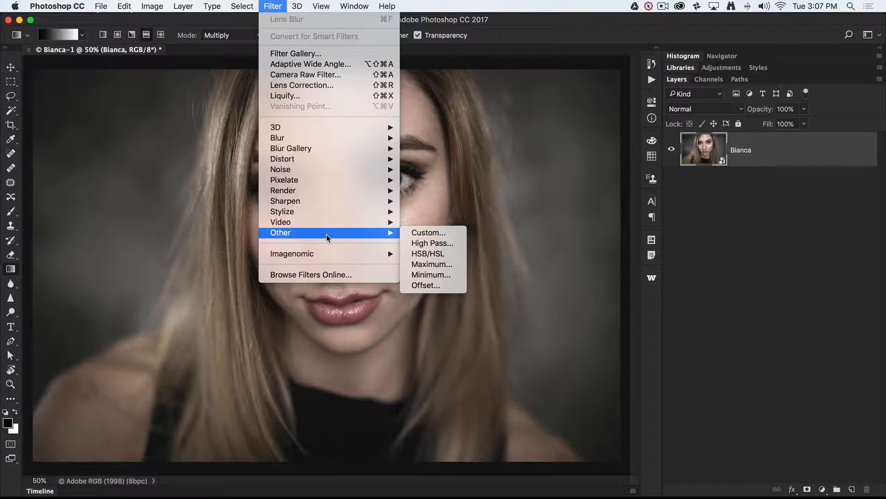
mouse_move(317, 253)
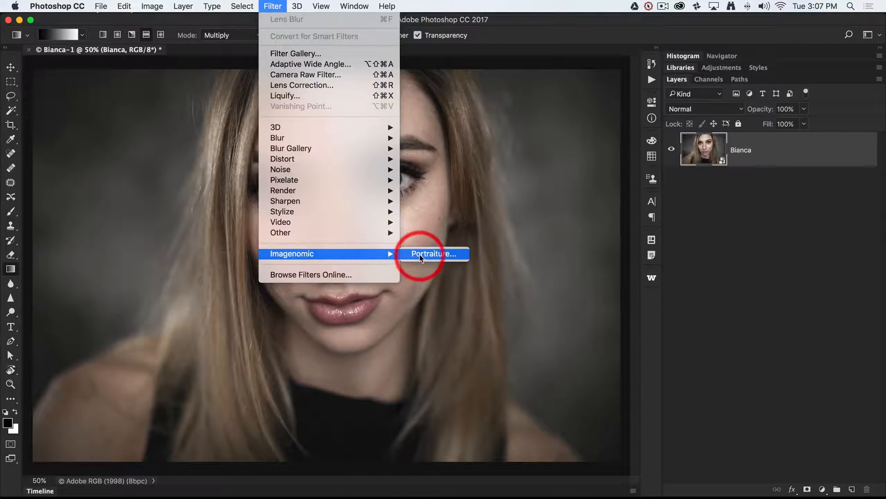
click(434, 253)
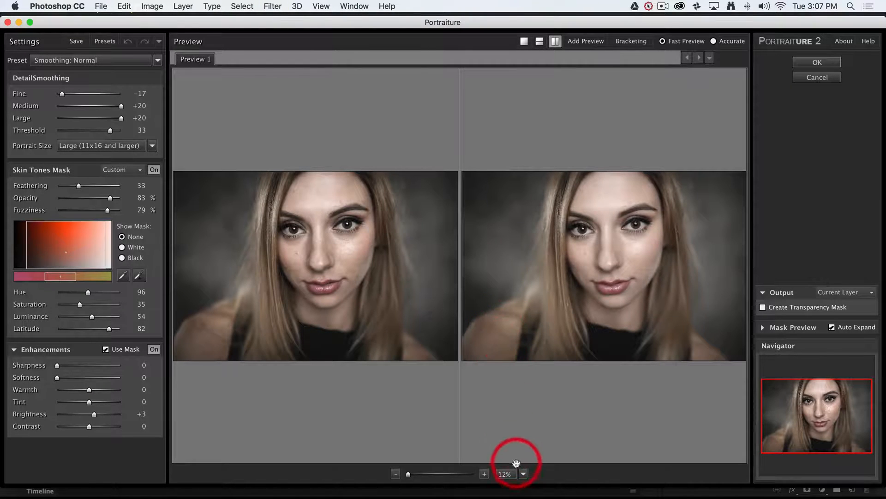
Zoom the Portraiture preview to inspect skin, then apply the Smoothing: Normal preset
click(505, 473)
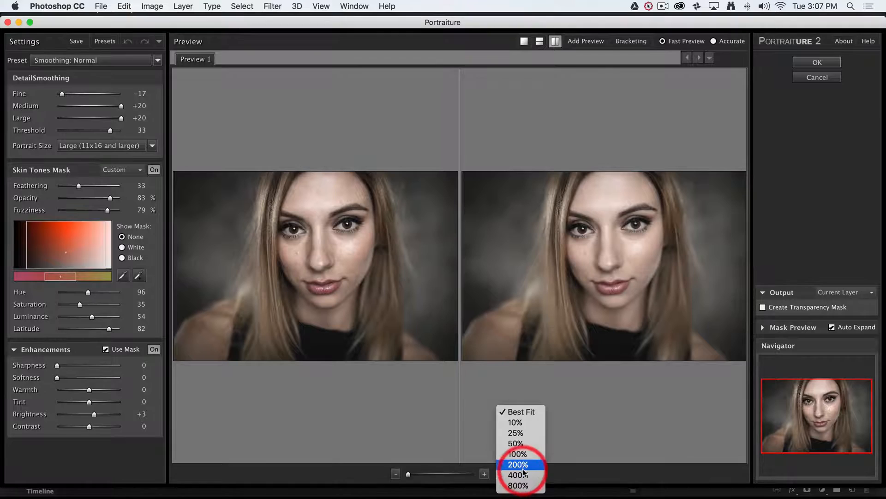
click(517, 454)
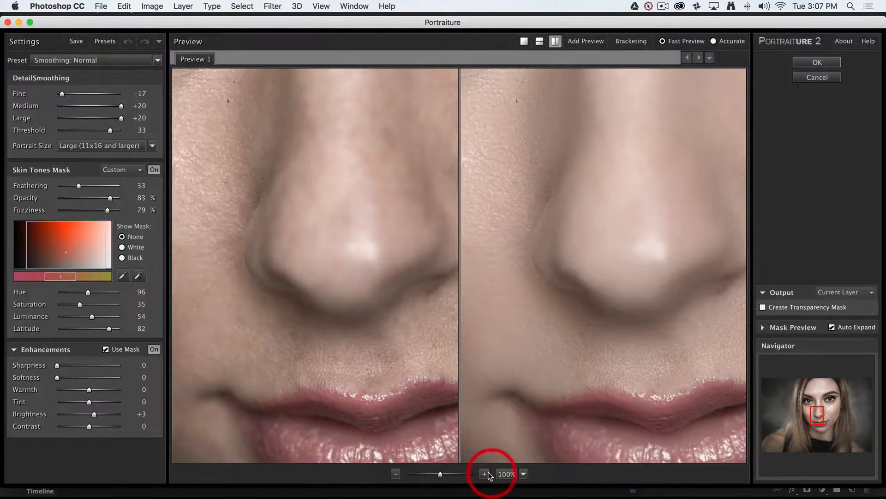
click(396, 474)
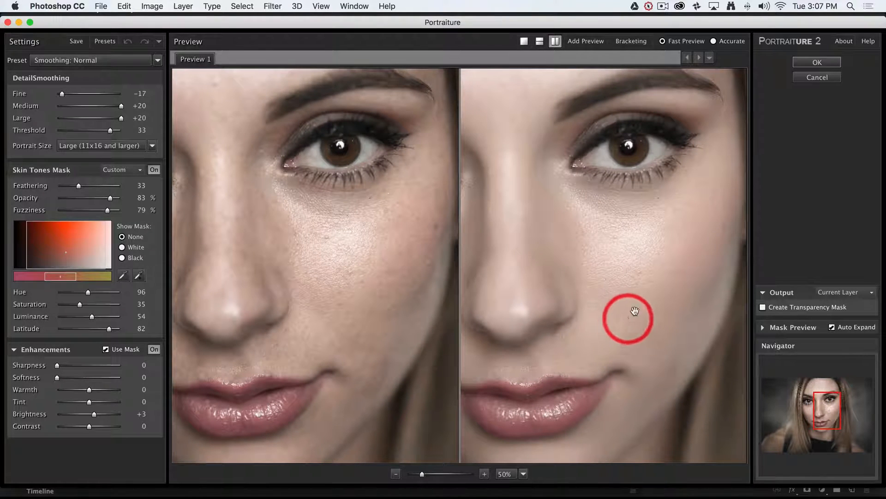
mouse_move(538, 259)
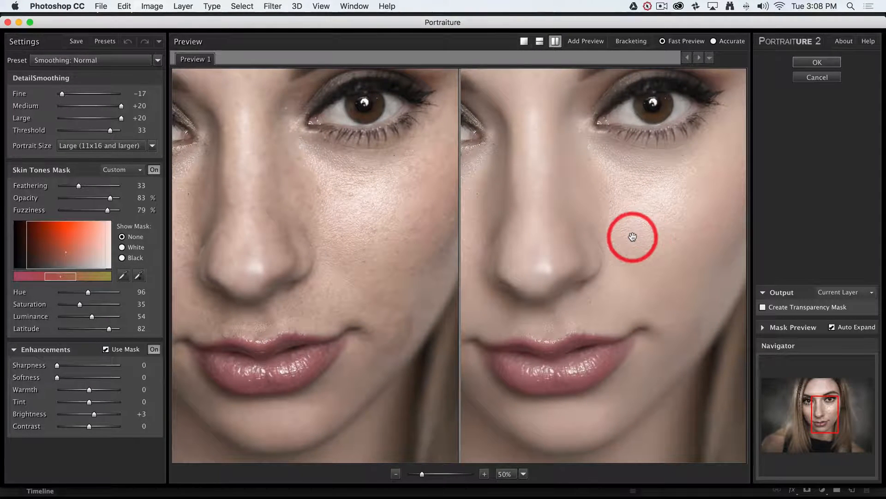
mouse_move(67, 164)
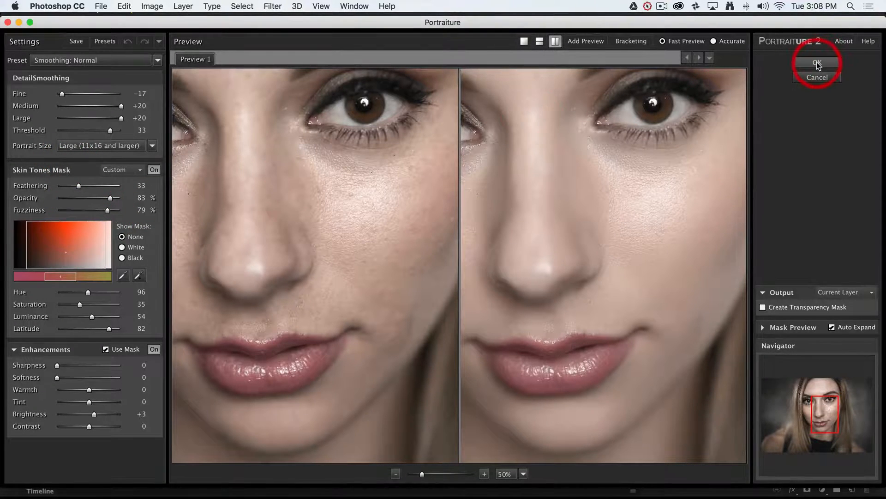
click(817, 63)
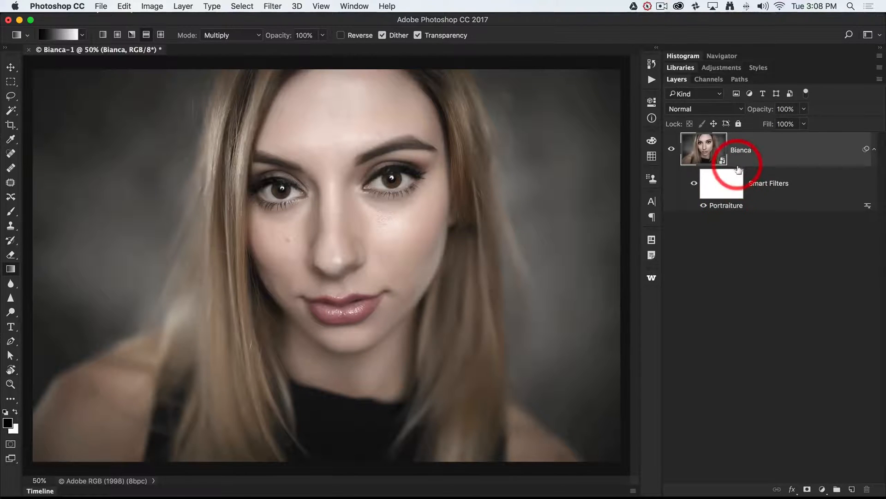
mouse_move(726, 209)
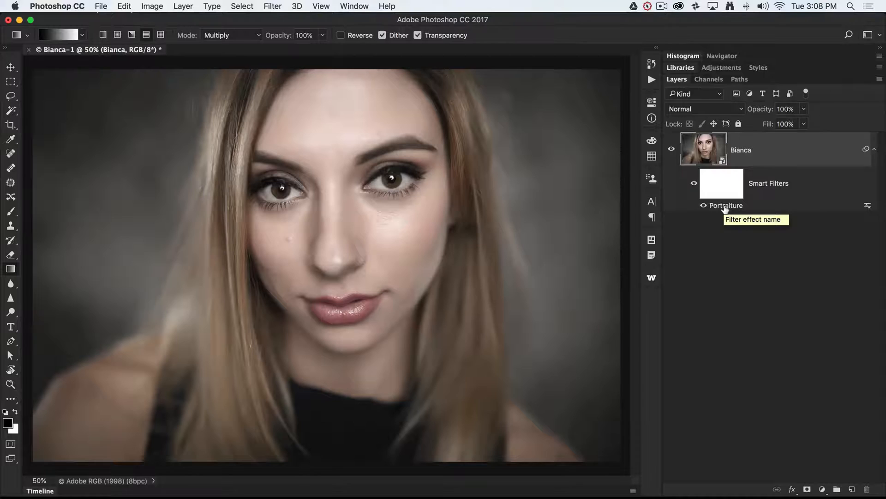
double_click(729, 205)
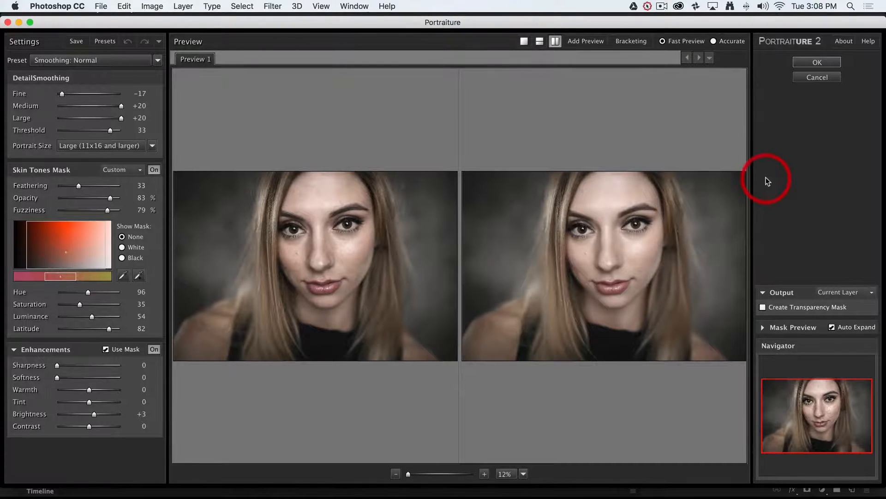
click(817, 62)
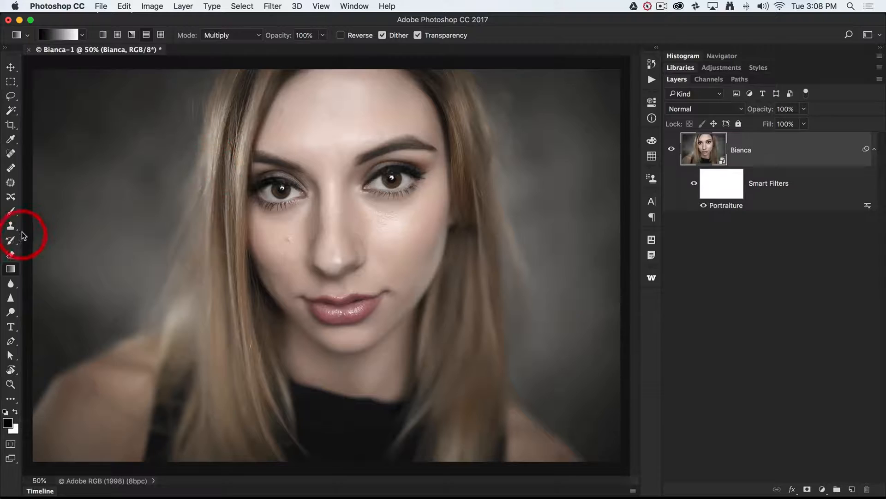
Select the Healing Brush sampling All Layers and try healing a nose spot
click(10, 224)
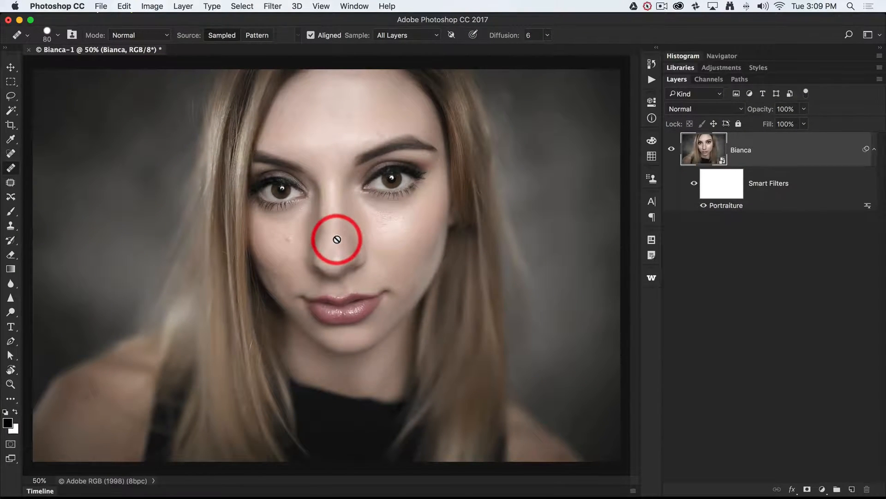
click(337, 240)
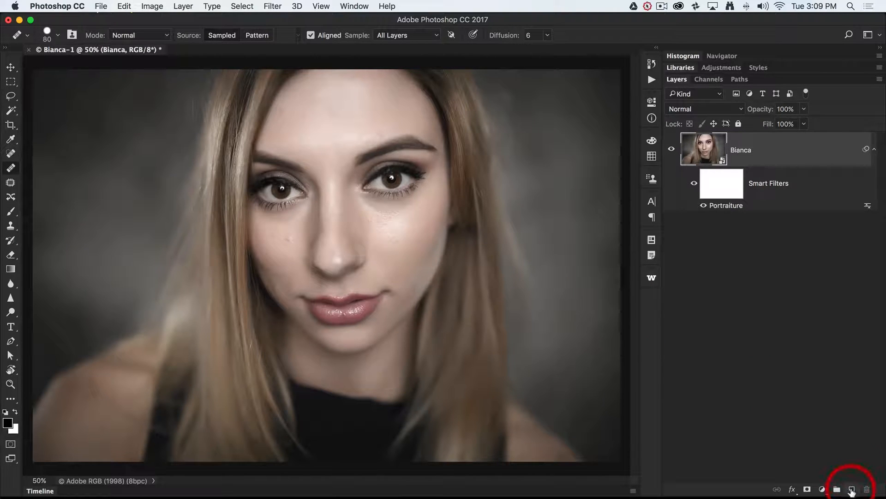
Add empty Layer 1 above Bianca, keeping the healing Sample set to All Layers
click(851, 488)
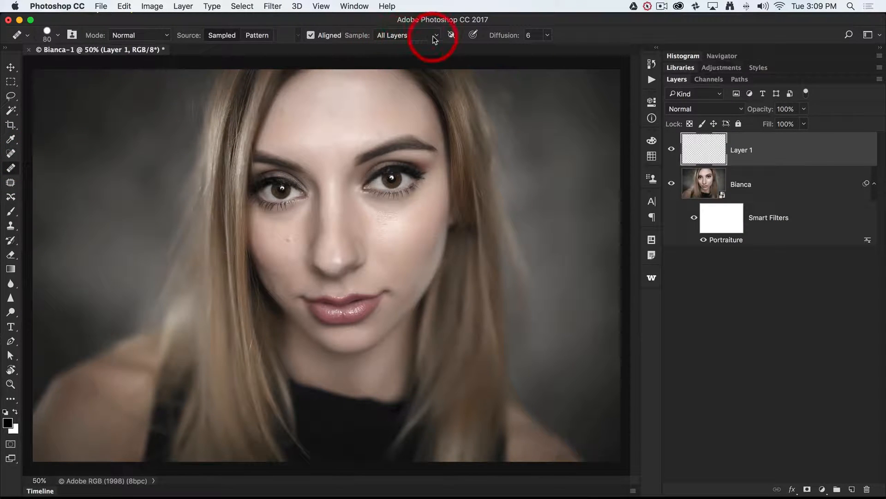
click(390, 35)
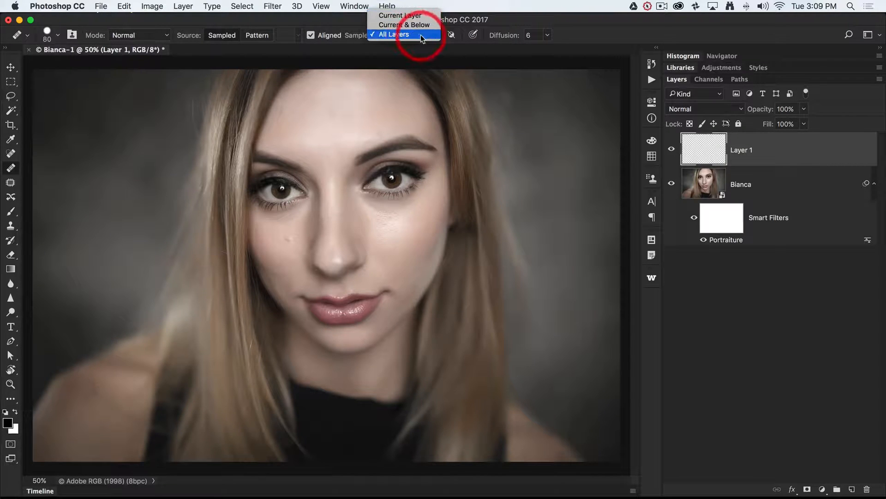
click(393, 34)
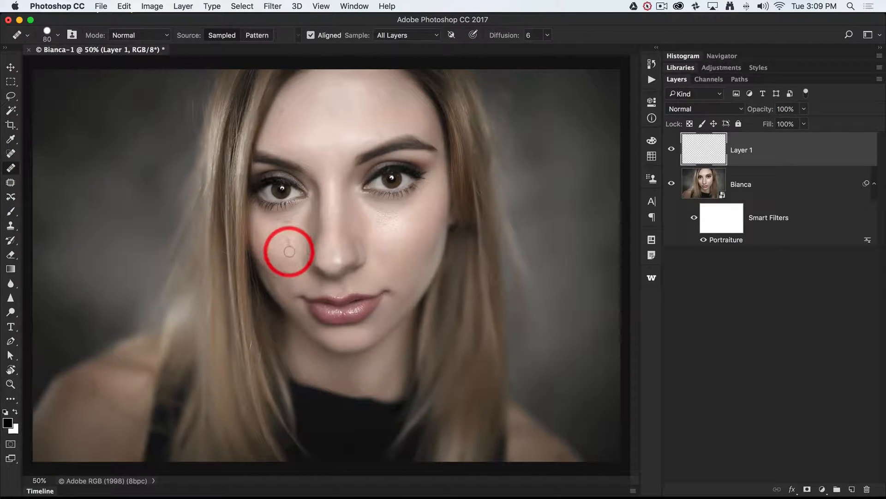
Sample clean cheek skin and paint over a cheek blemish on Layer 1
click(289, 251)
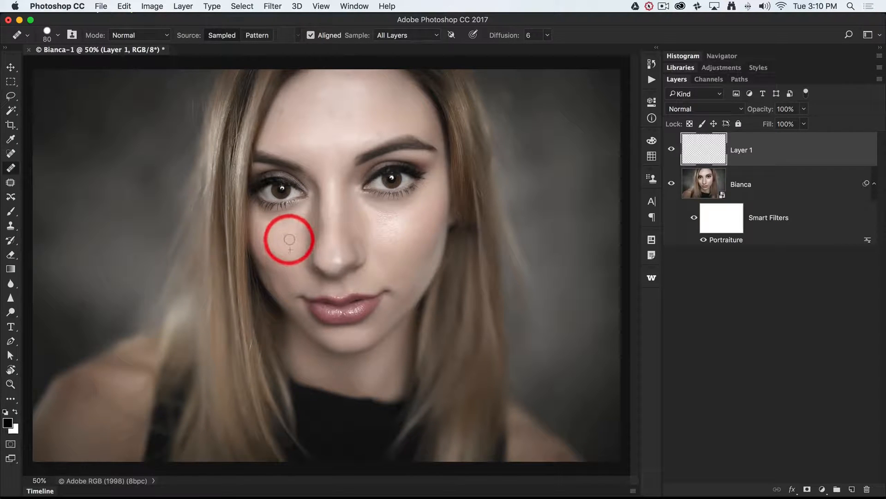
drag(289, 240, 281, 282)
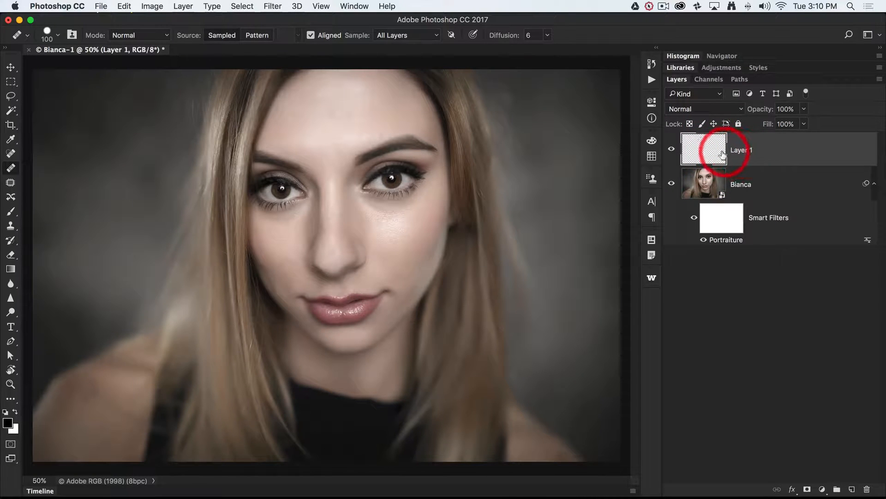
mouse_move(704, 150)
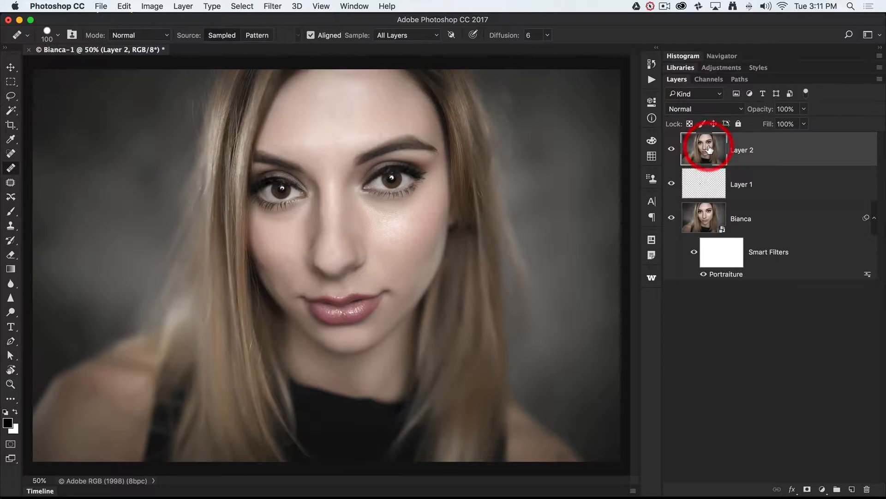
mouse_move(703, 148)
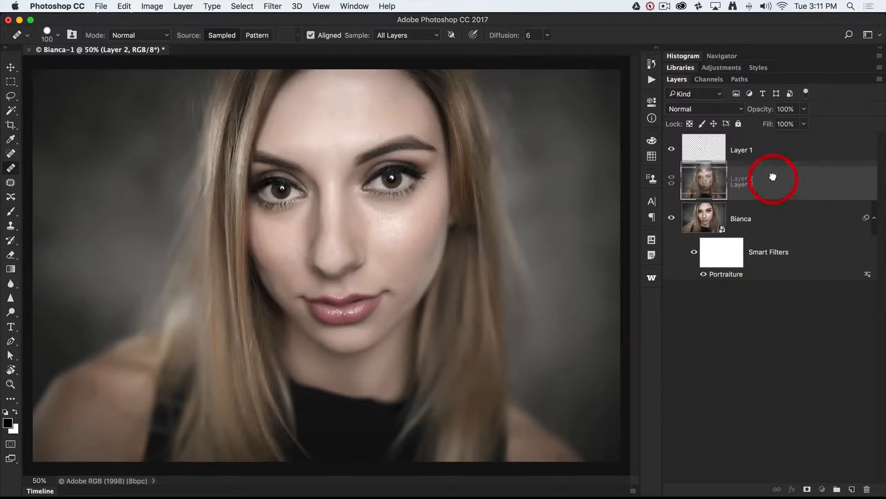
Move the stamped Layer 2 to the top of the layer stack
drag(773, 178, 773, 150)
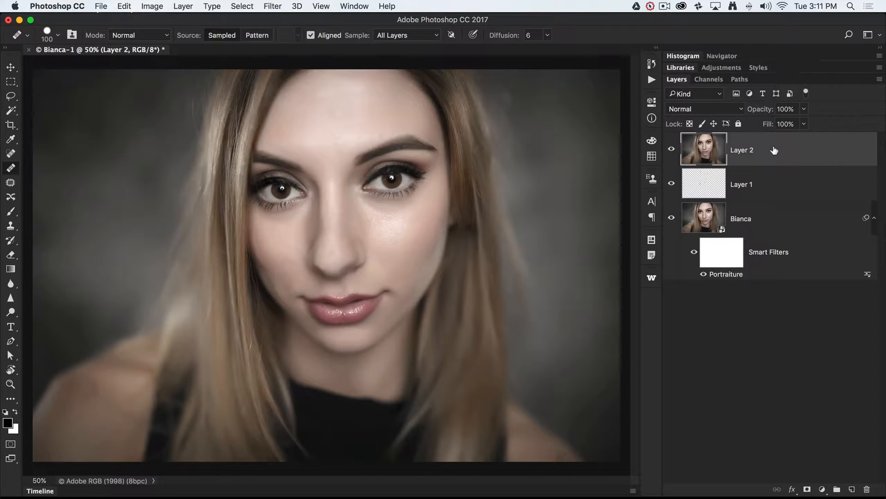
click(273, 6)
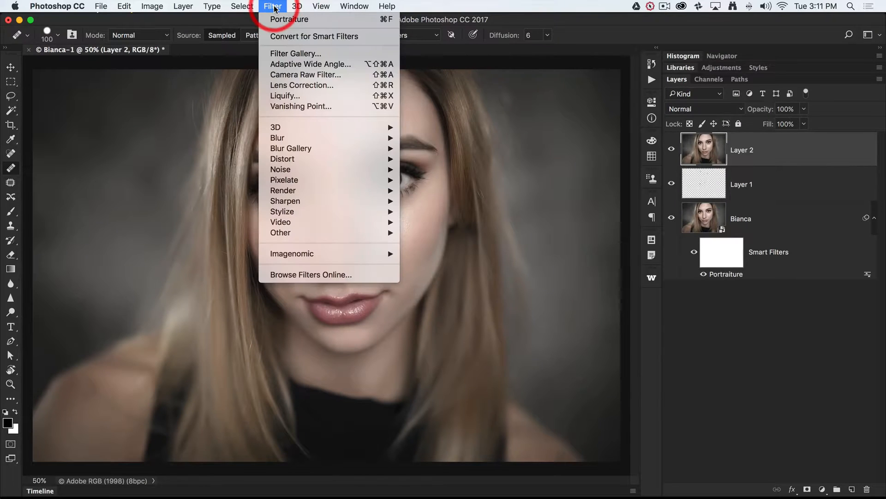
mouse_move(285, 96)
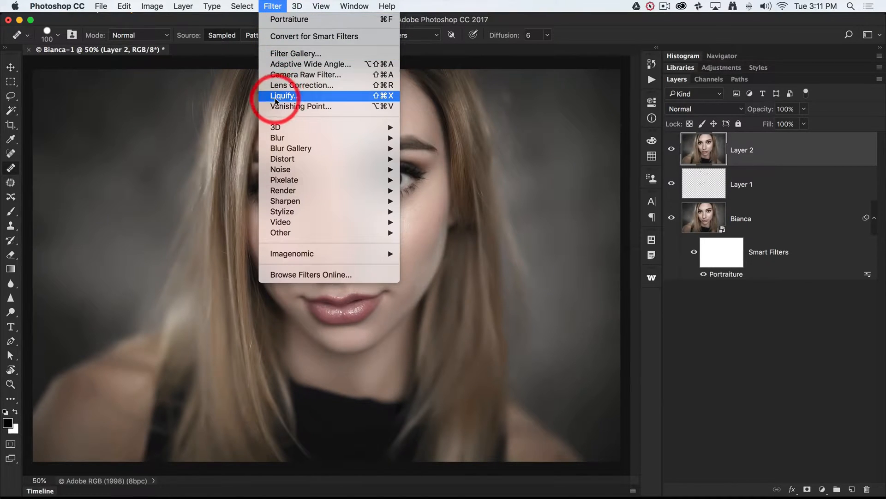
Open Liquify with the Face-Aware sliders on merged Layer 2
click(282, 95)
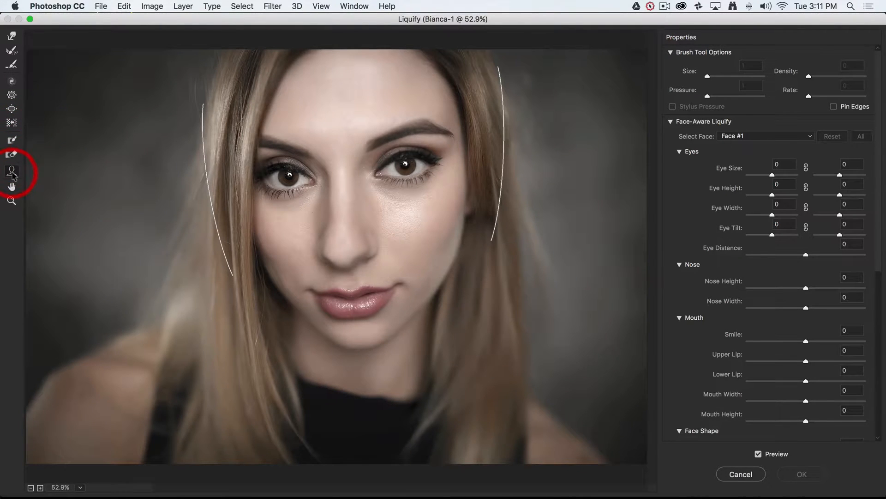
mouse_move(11, 170)
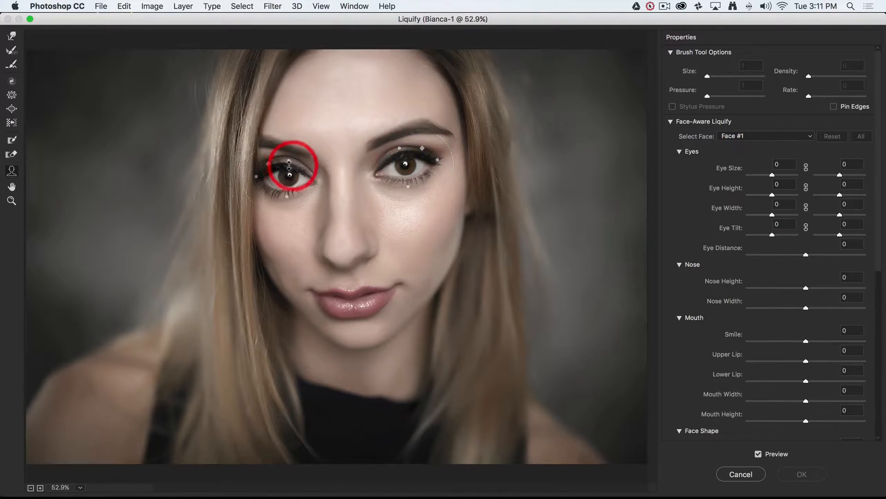
Drag the left eye's handles to set Eye Tilt 13 and Eye Height 1
drag(292, 167, 285, 198)
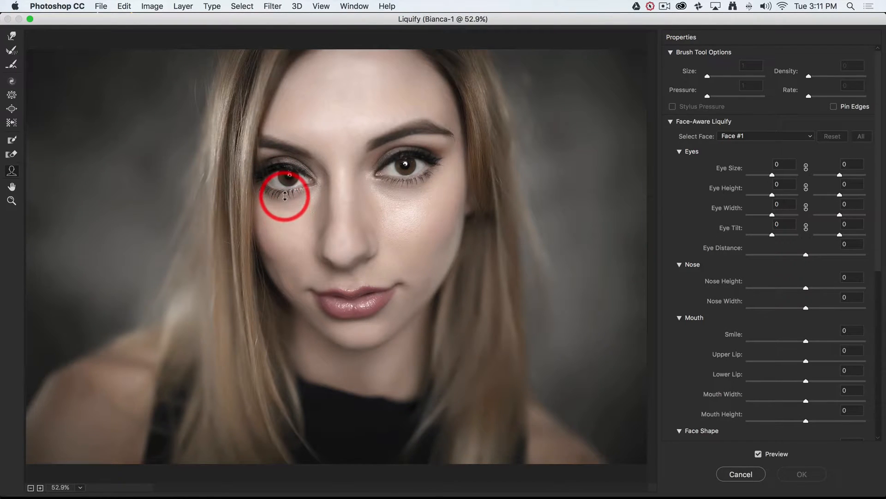
drag(285, 198, 322, 181)
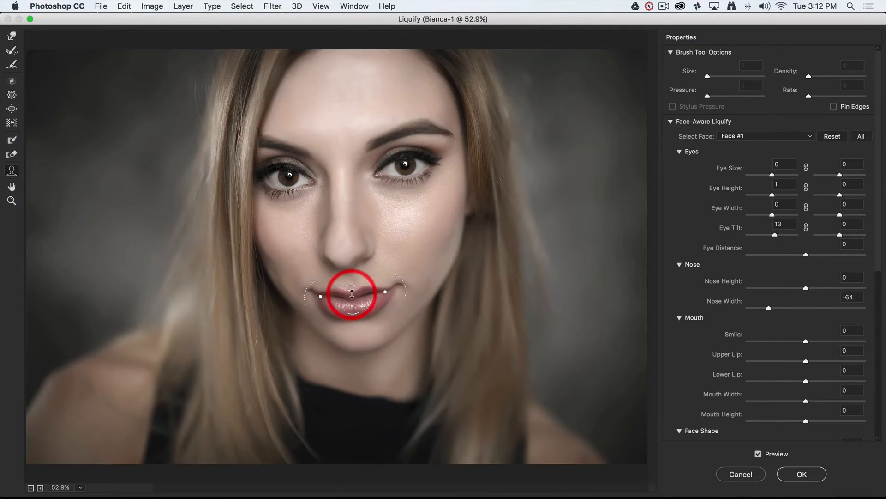
Drag the lower lip handle in two passes until Lower Lip reads 54
drag(350, 293, 353, 314)
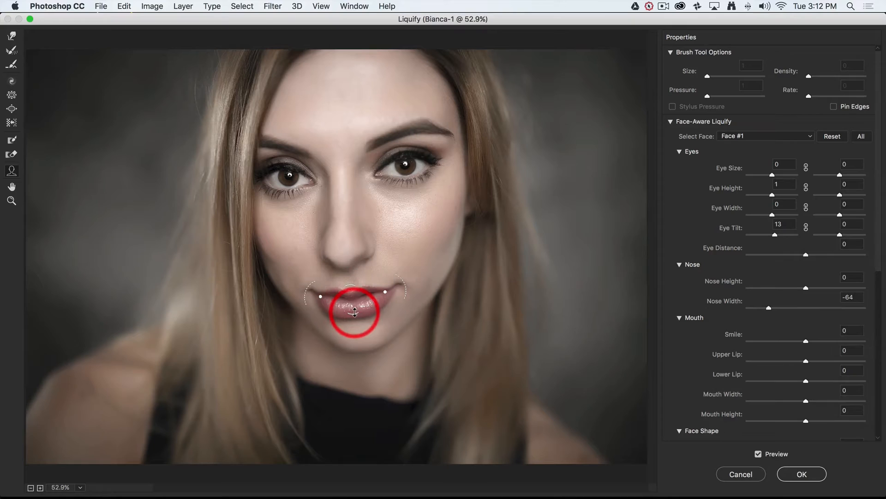
mouse_move(352, 314)
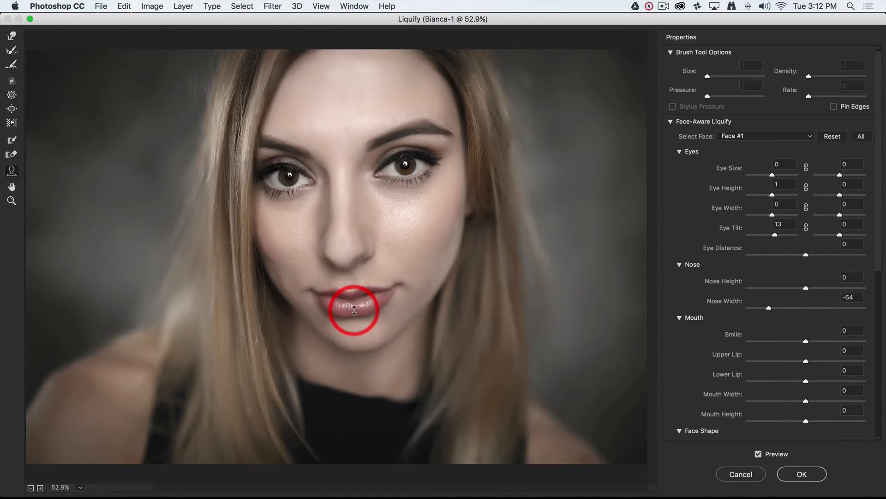
drag(353, 310, 426, 302)
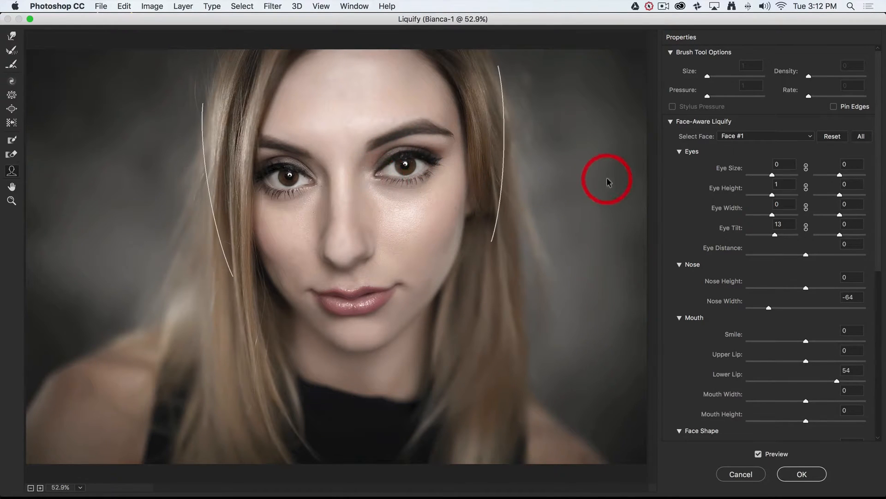
mouse_move(814, 172)
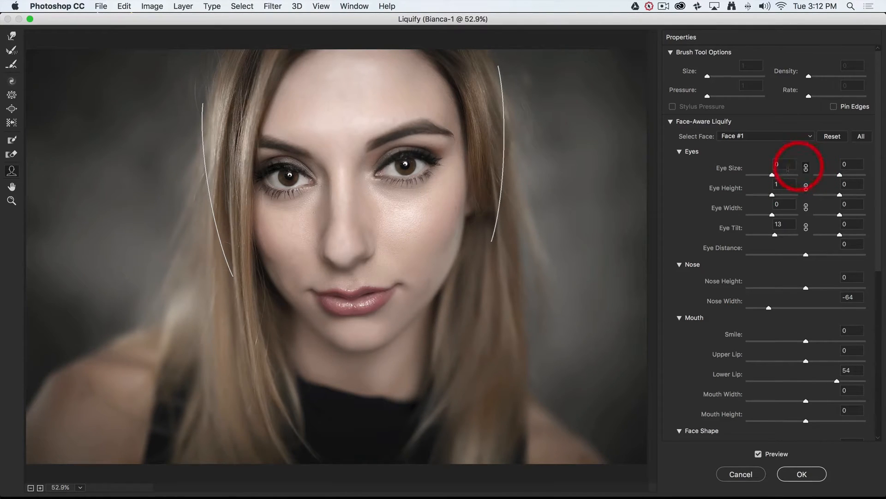
mouse_move(784, 167)
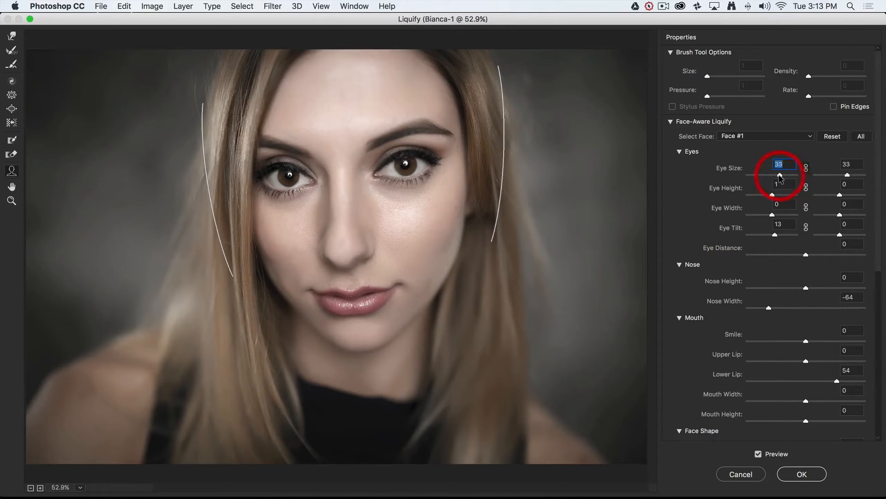
Try Eye Size at 33 and -3, then settle both eyes at 1
drag(795, 175, 772, 175)
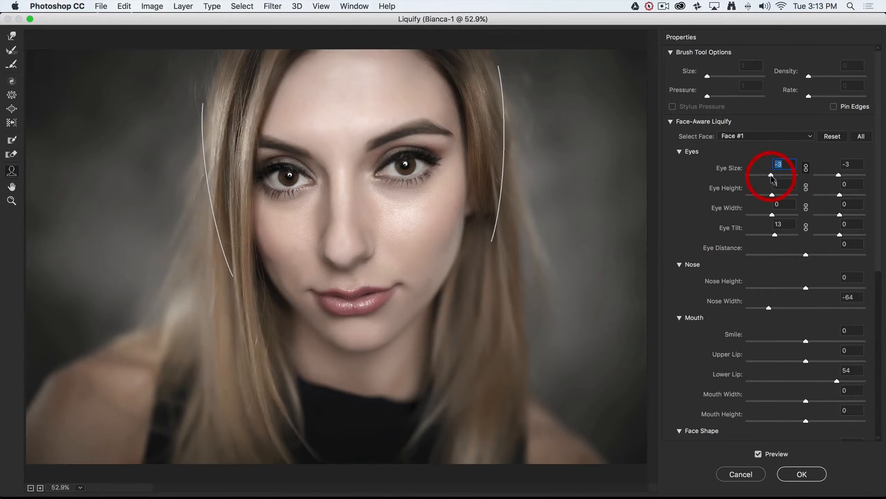
drag(771, 174, 775, 174)
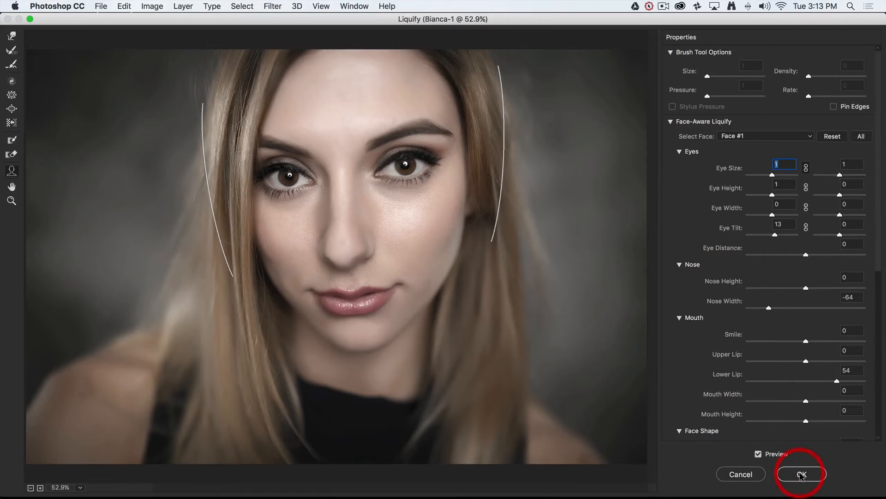
Commit the Liquify edits to Layer 2, then toggle its visibility to compare before and after
click(801, 474)
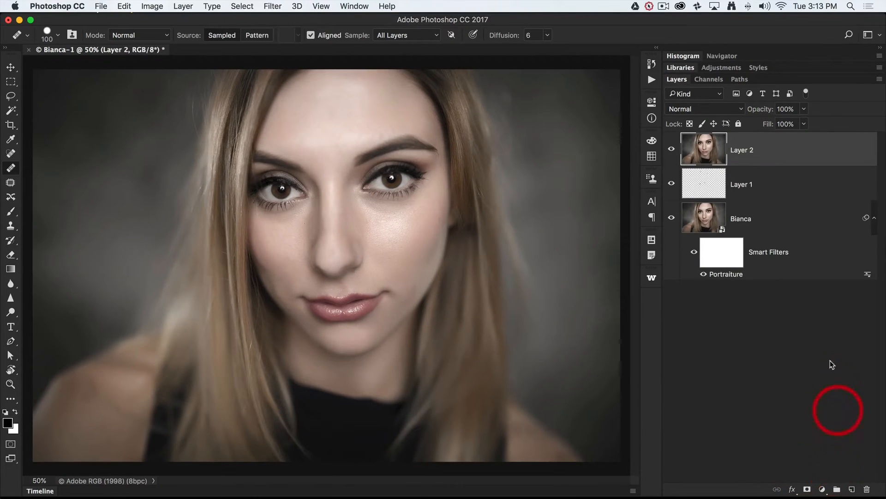
click(672, 149)
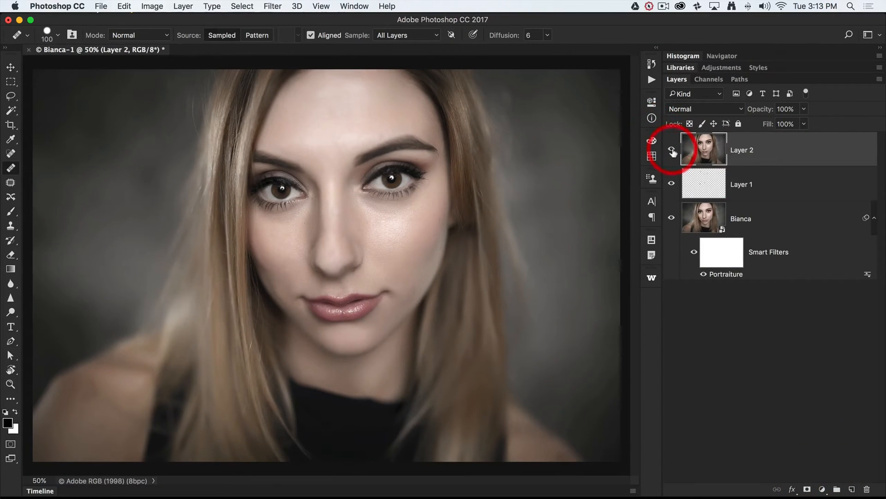
click(672, 149)
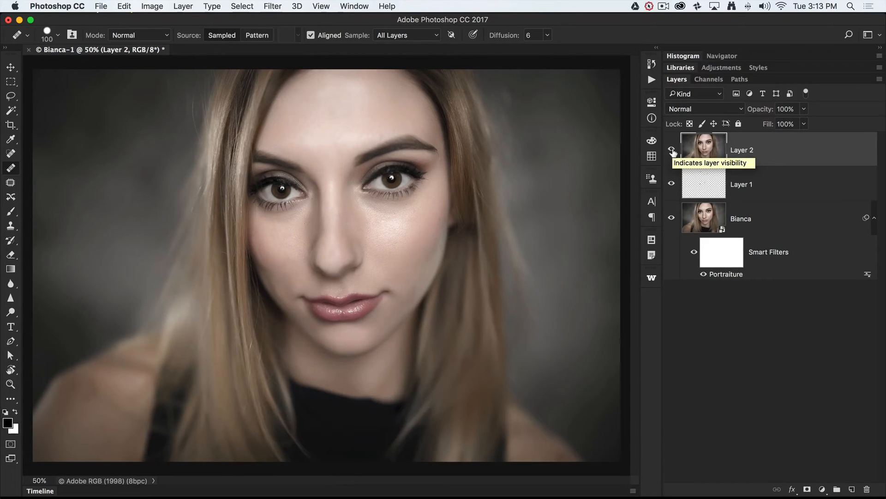
click(671, 151)
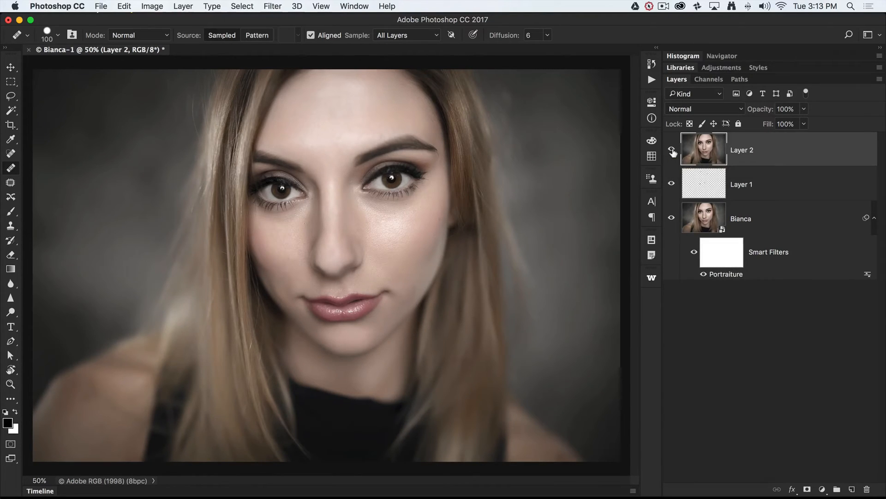